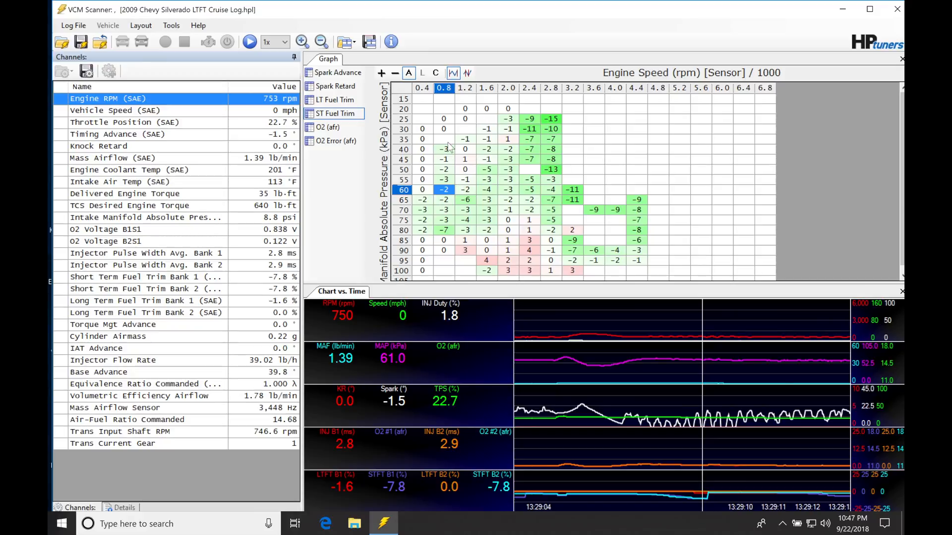
Minimize VCM Scanner with the Silverado fuel trim log to reveal the desktop
{"action": "left_click", "coordinate": [334, 99]}
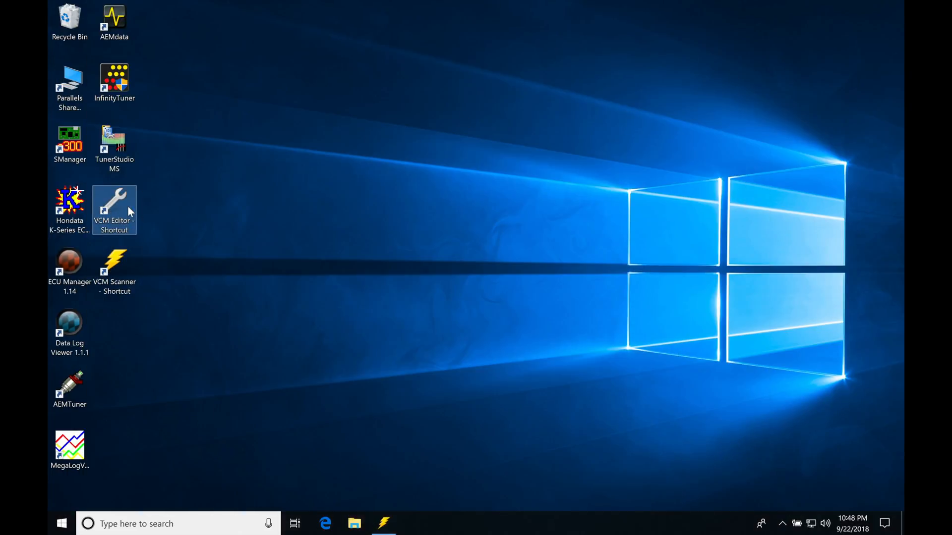
Launch VCM Editor and browse the Camaro tune's Engine calibration categories
{"action": "double_click", "coordinate": [113, 205]}
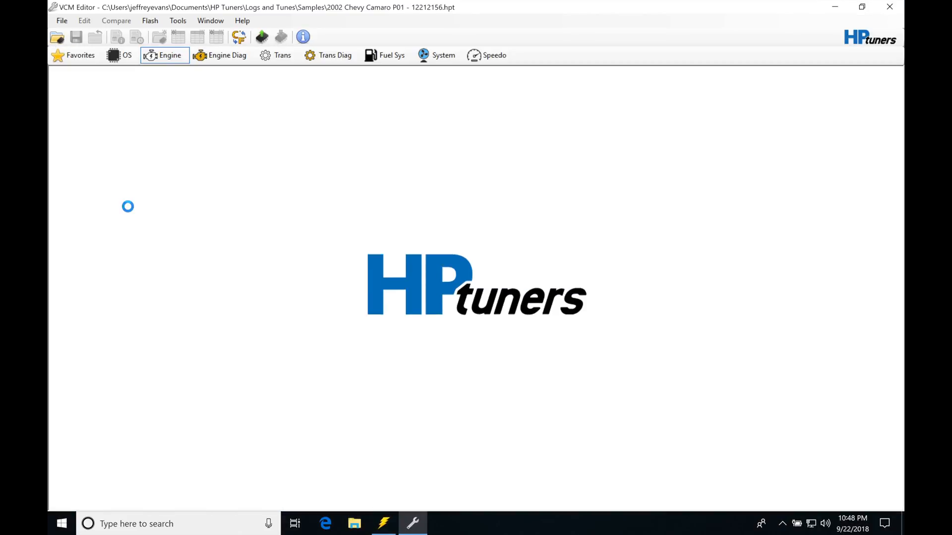
{"action": "left_click", "coordinate": [164, 55]}
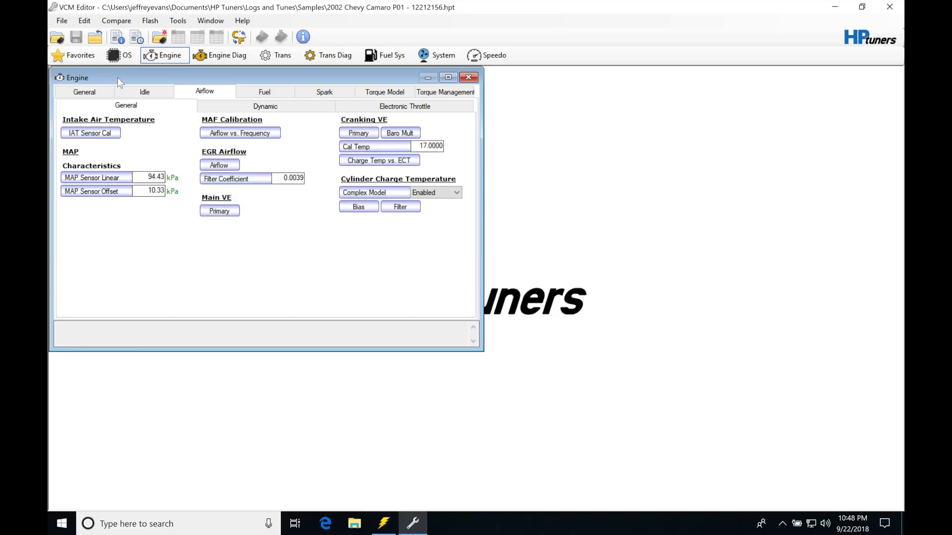
{"action": "mouse_move", "coordinate": [263, 91]}
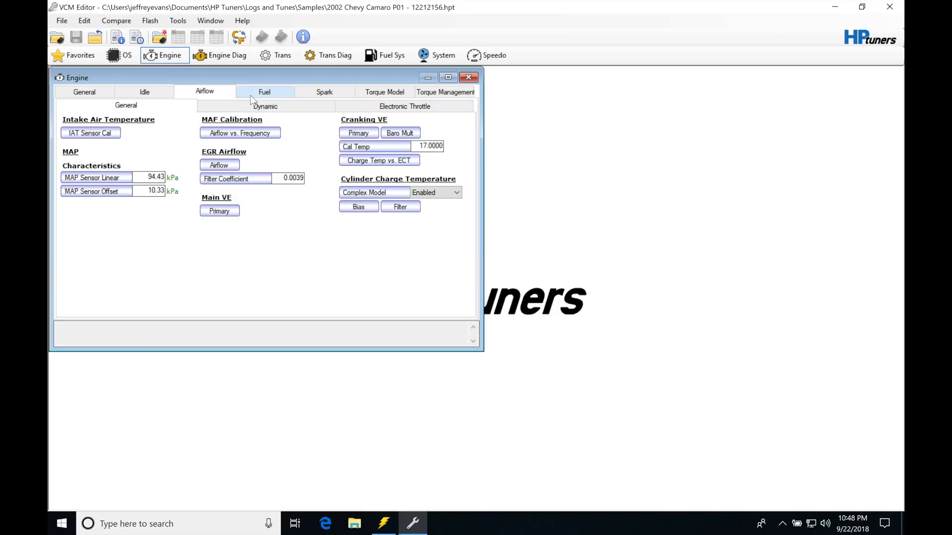
{"action": "left_click", "coordinate": [263, 91]}
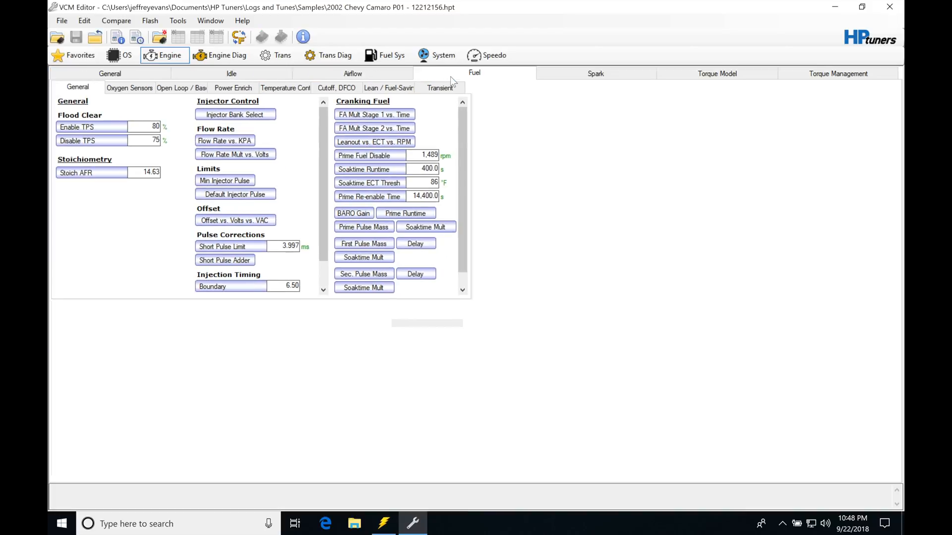
Open the Primary Main VE vs. RPM vs. MAP table from the Airflow settings
{"action": "left_click", "coordinate": [353, 73]}
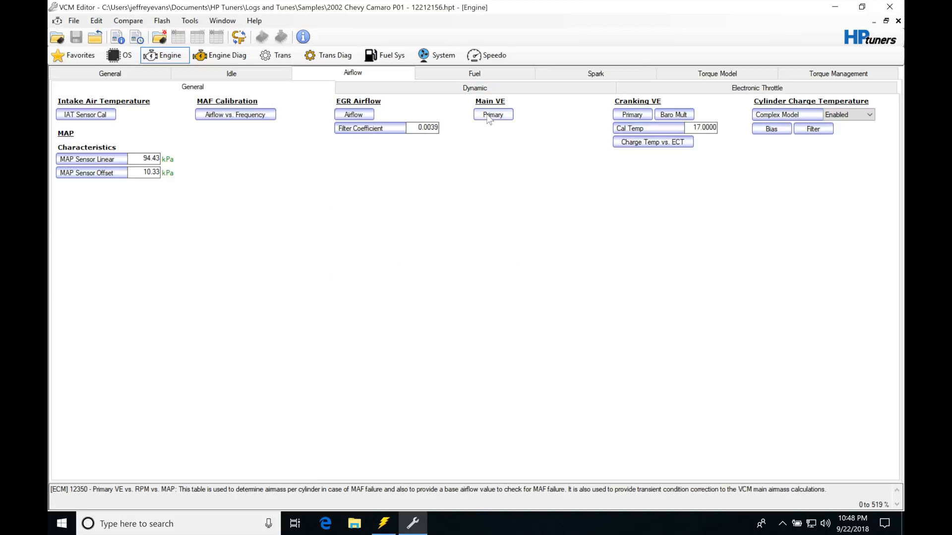
{"action": "left_click", "coordinate": [493, 115]}
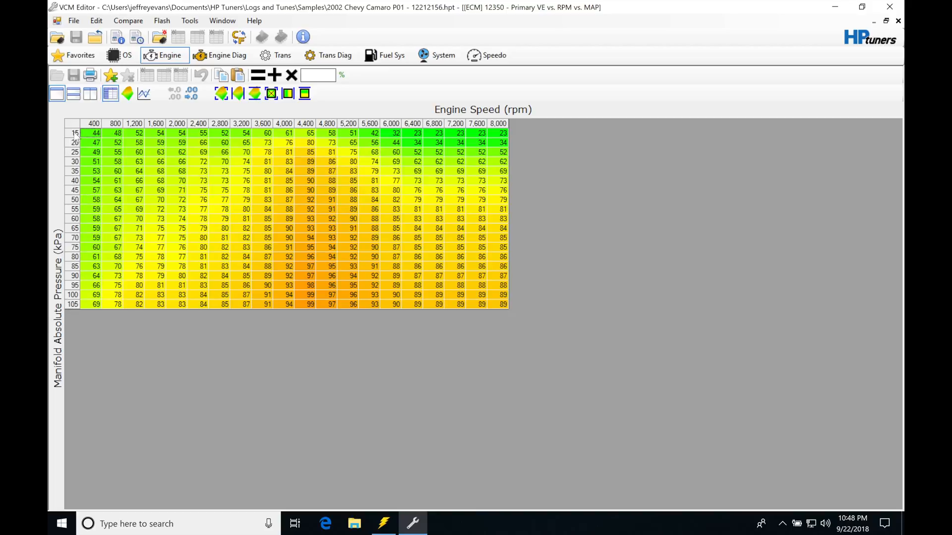
{"action": "mouse_move", "coordinate": [220, 130]}
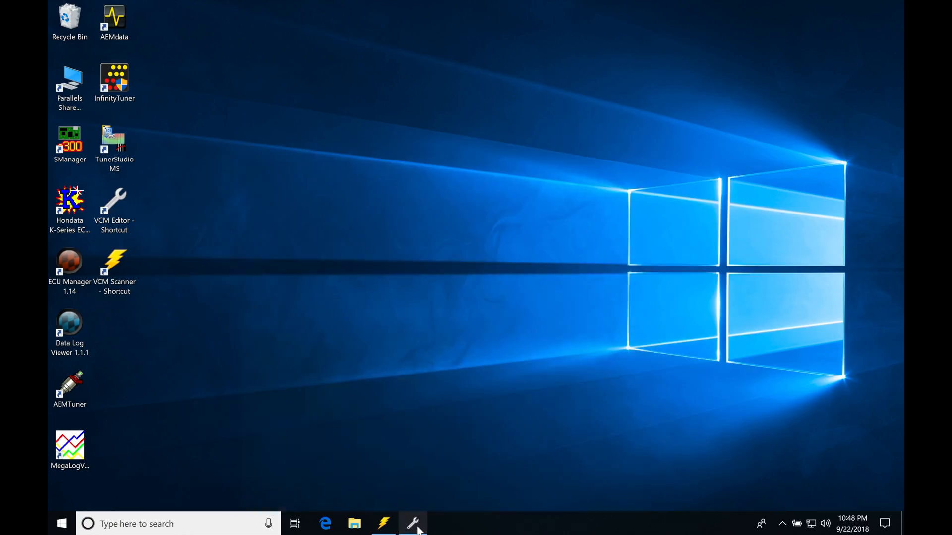
{"action": "left_click", "coordinate": [384, 523]}
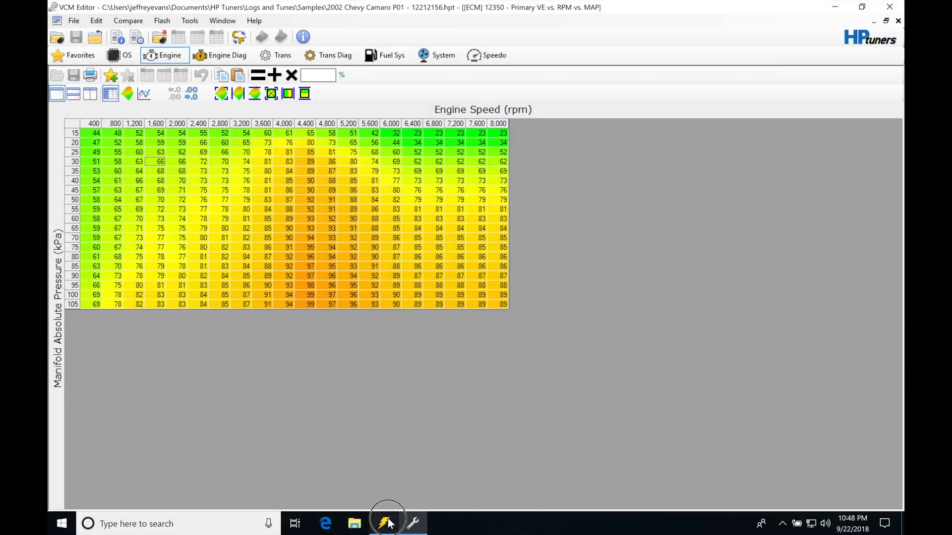
Restore VCM Scanner and select a range in the short-term fuel trim histogram
{"action": "left_click", "coordinate": [383, 523]}
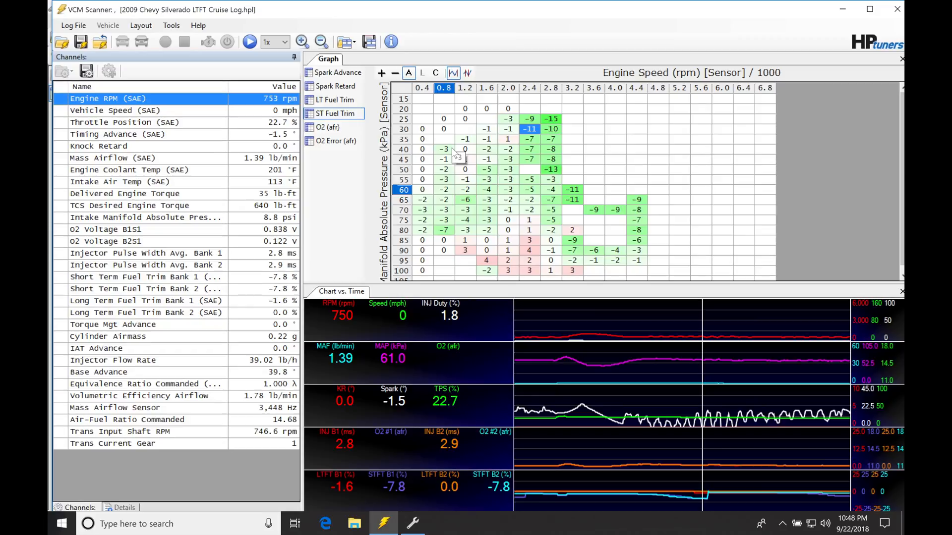
{"action": "mouse_move", "coordinate": [426, 115]}
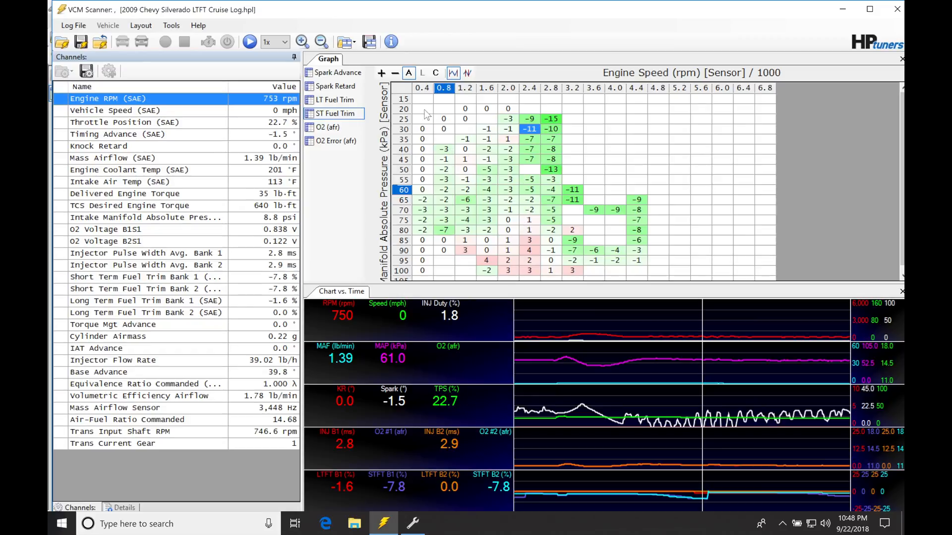
{"action": "left_click_drag", "start_coordinate": [423, 109], "coordinate": [486, 229]}
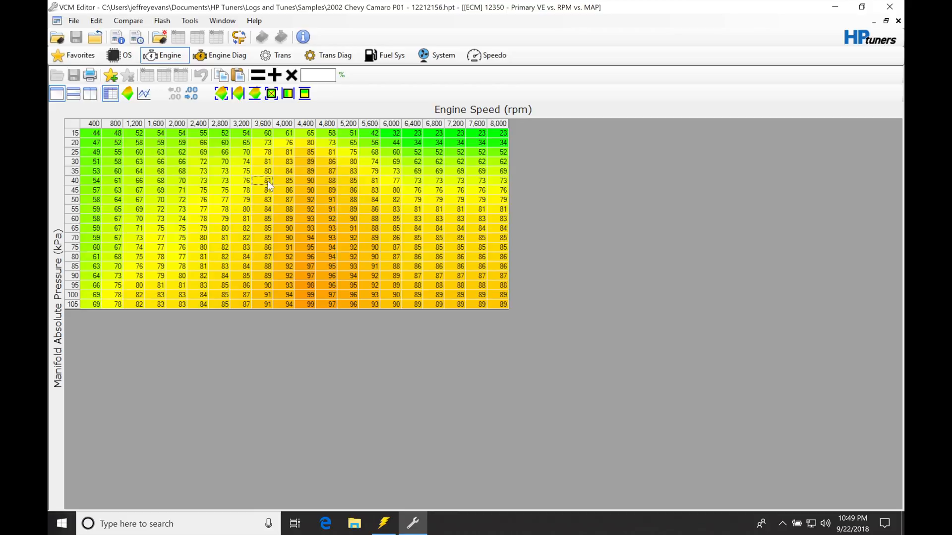
Return to VCM Editor and select the VE cell at 40 kPa, 3,600 rpm
{"action": "left_click", "coordinate": [383, 524]}
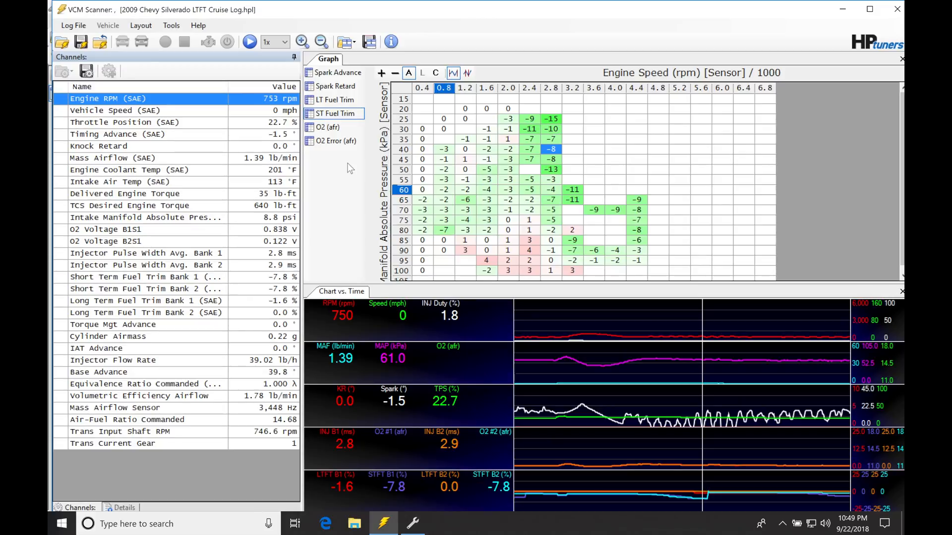
{"action": "mouse_move", "coordinate": [431, 470]}
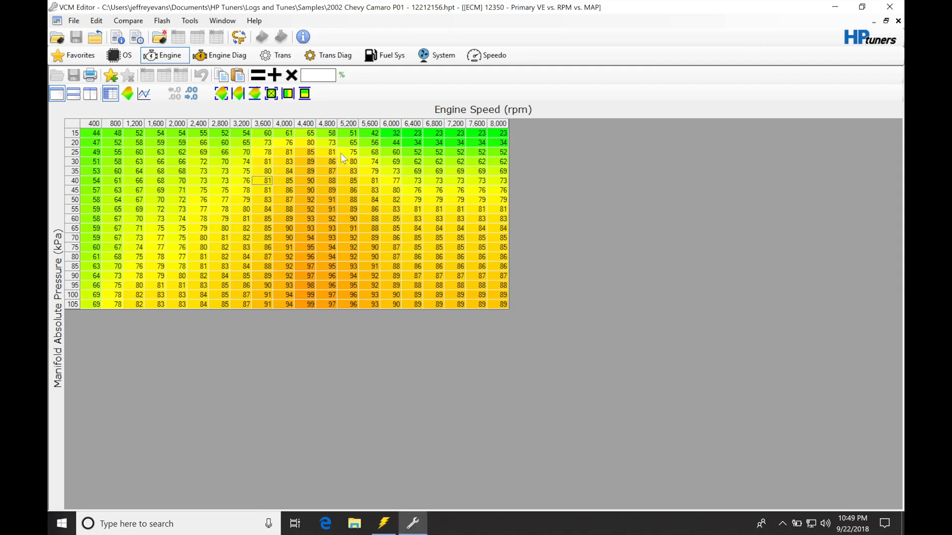
{"action": "mouse_move", "coordinate": [367, 193]}
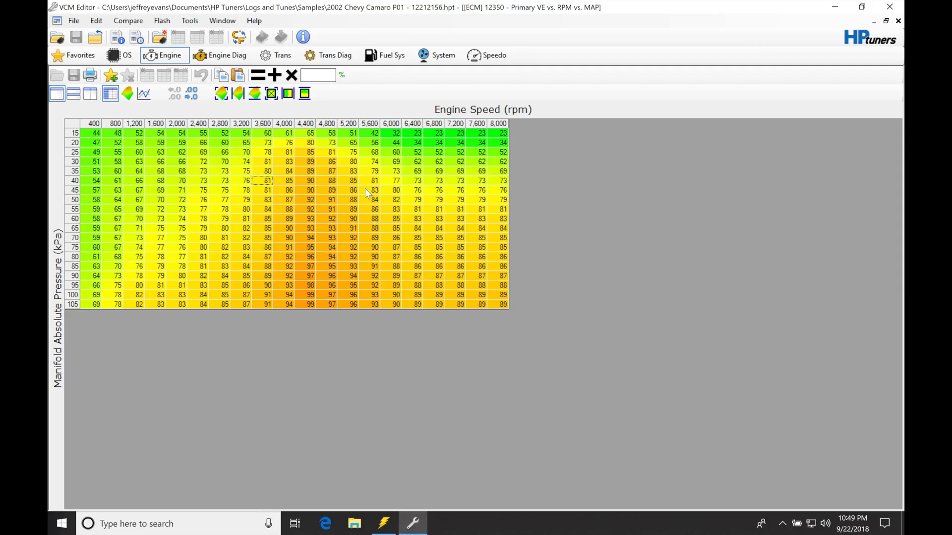